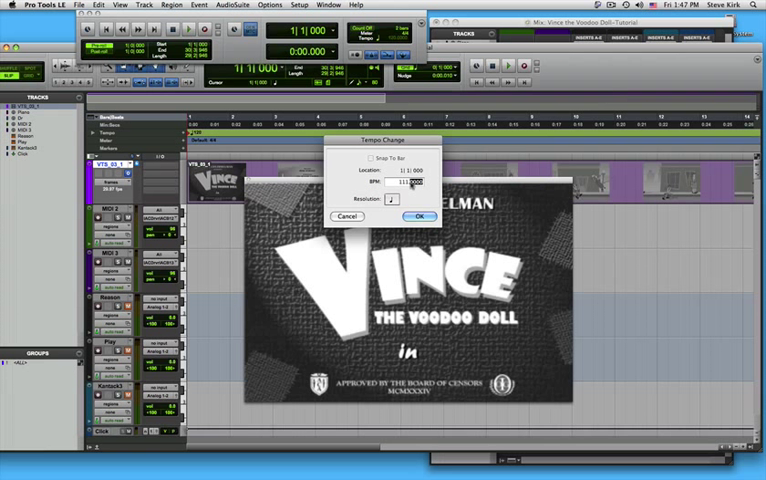
- Enter the new session tempo in the Tempo Change dialog at location 1|1|000
click(415, 216)
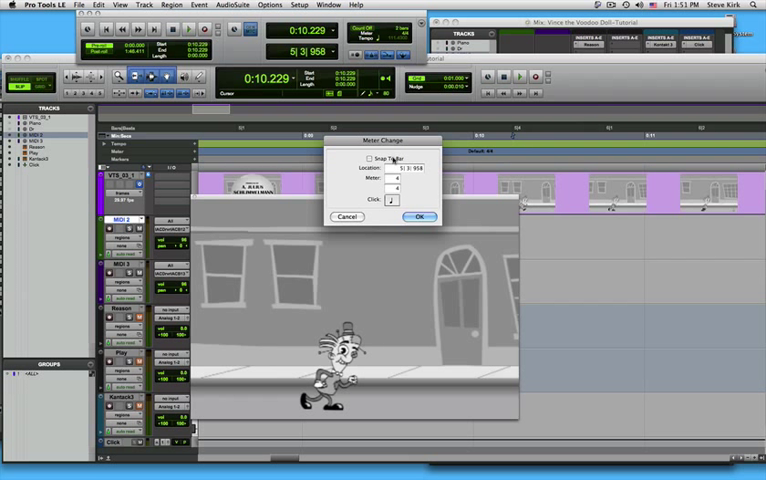
- Add a 4/4 meter change at 5|3|958 with Snap To Bar toggled
click(366, 161)
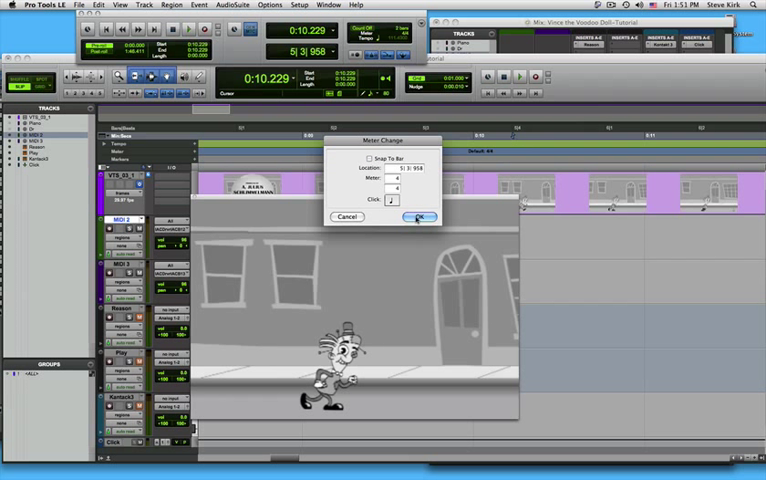
click(418, 216)
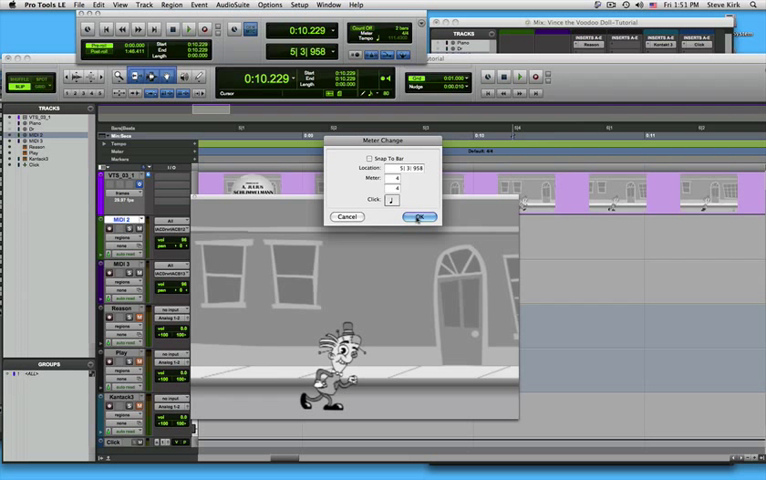
click(398, 216)
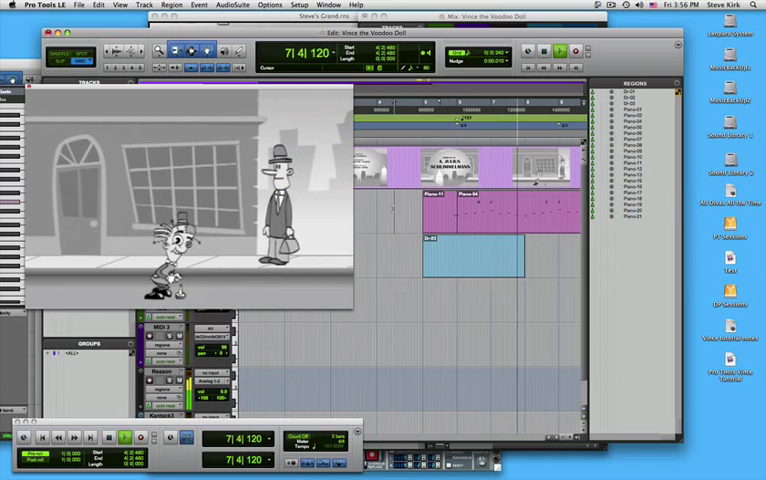
- Play the piano MIDI sketch against the cartoon video up to around bar 18
click(124, 438)
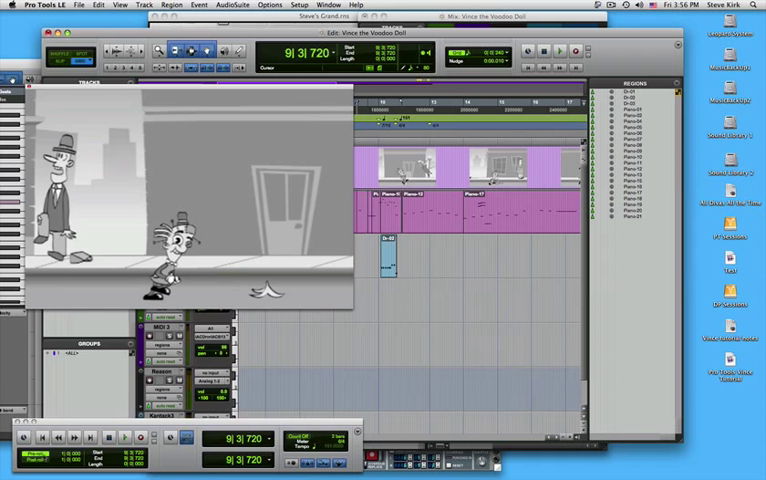
click(124, 438)
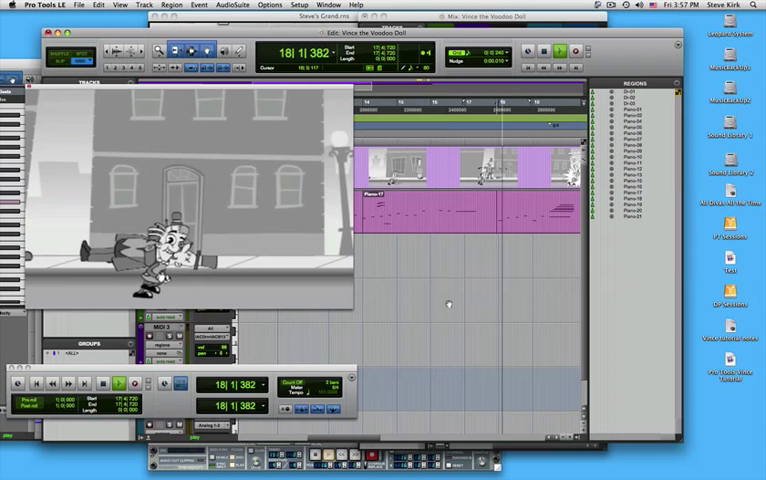
click(117, 383)
text(end)
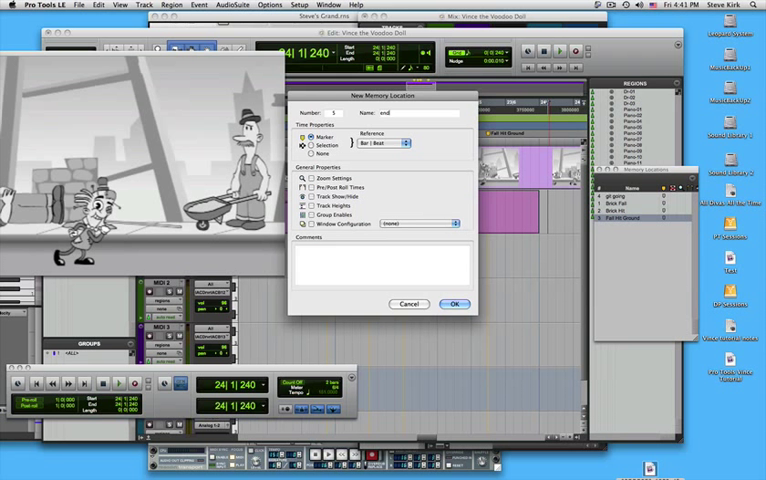
- Confirm the 'end' marker at bar 24 and show the Memory Locations window
click(454, 304)
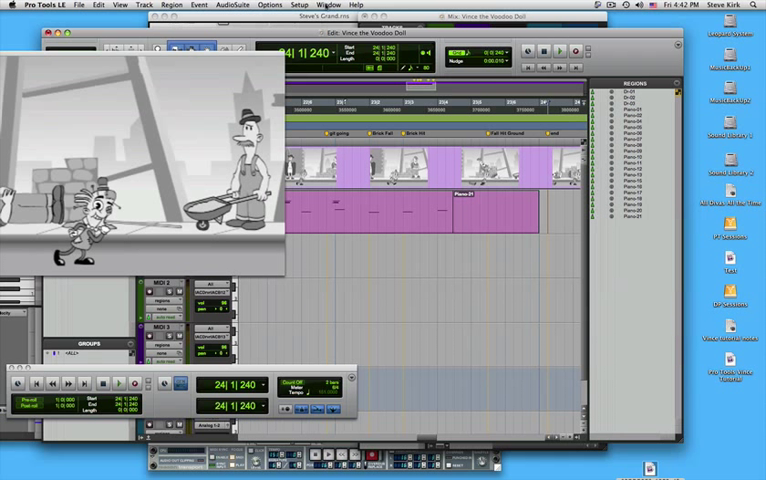
click(328, 5)
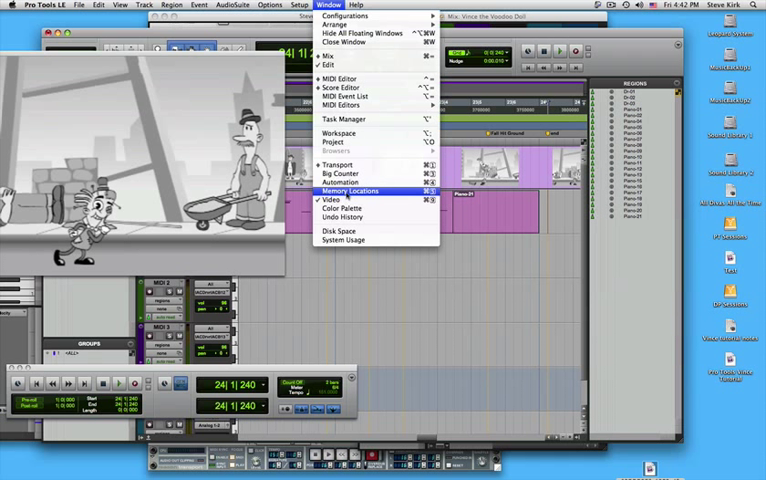
click(351, 191)
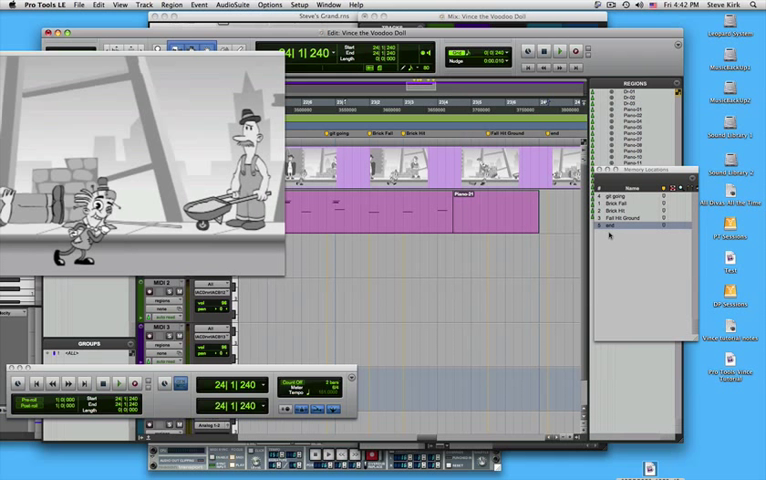